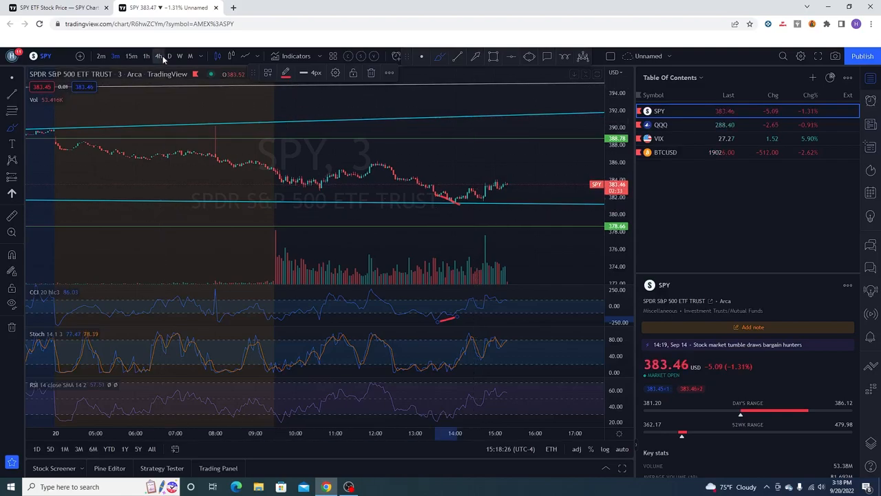
# Review SPY on the 1-hour and 15-minute charts, then return to 3-minute candles for the divergence line
pyautogui.click(168, 55)
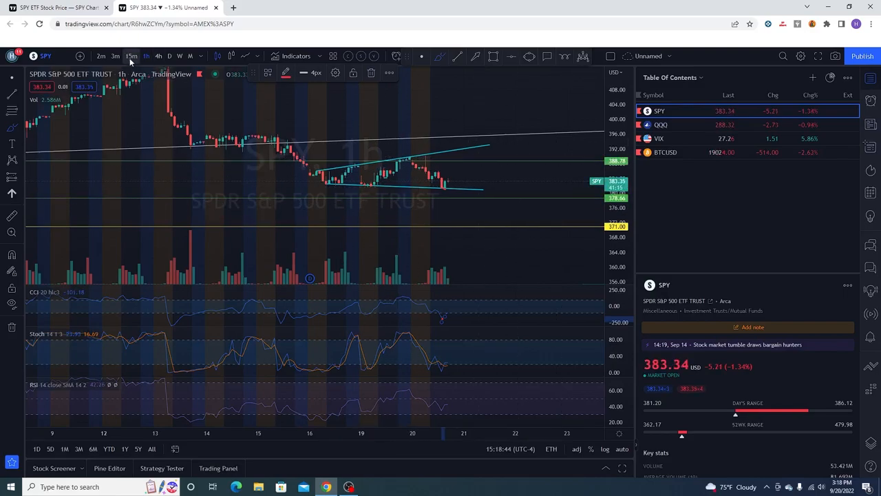
pyautogui.click(132, 55)
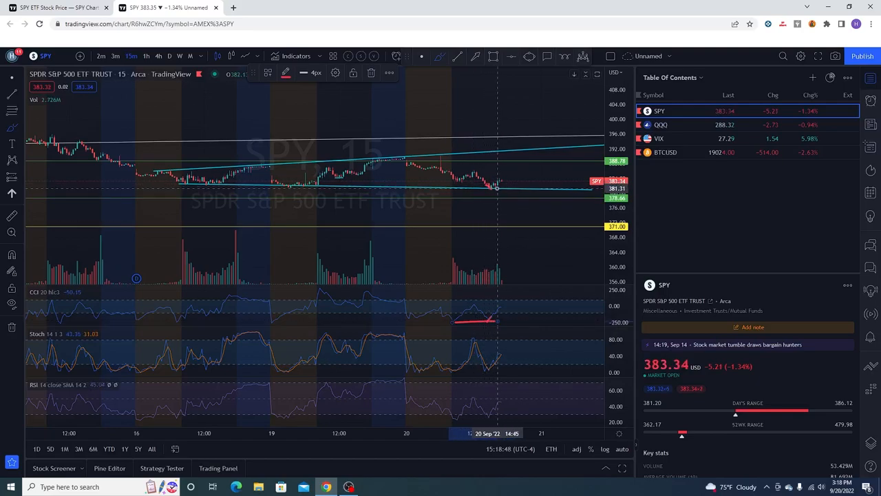
pyautogui.moveTo(493, 190)
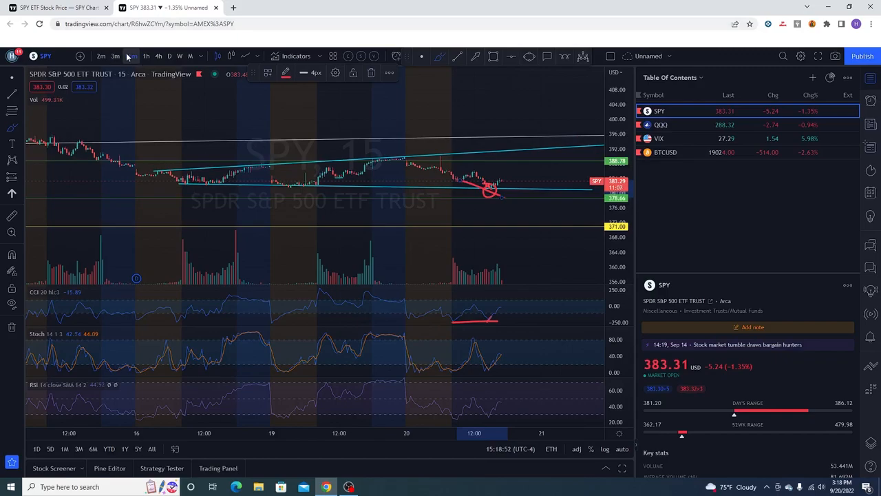
pyautogui.click(131, 55)
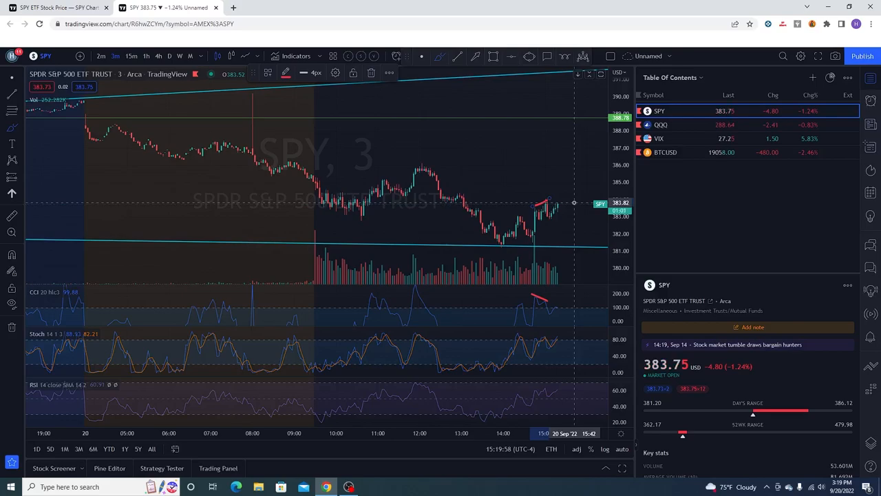
# Check the SPY daily chart's long trendline, then return to 3-minute candles
pyautogui.click(168, 55)
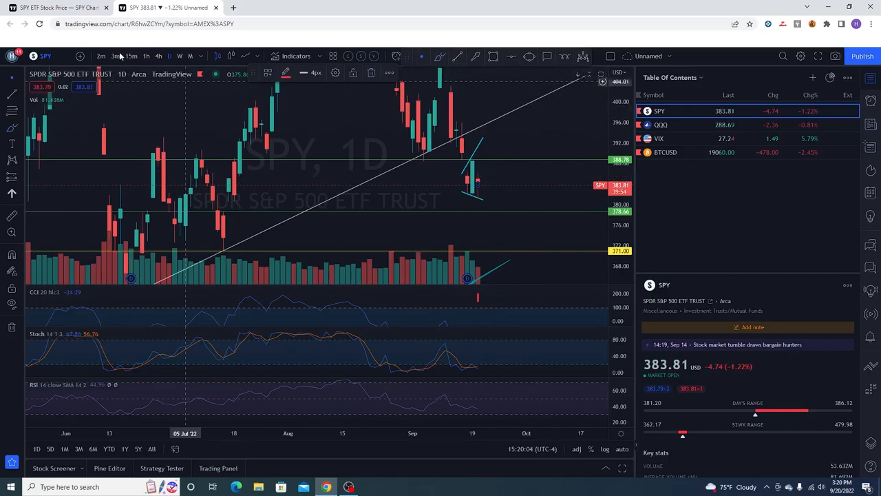
pyautogui.click(114, 55)
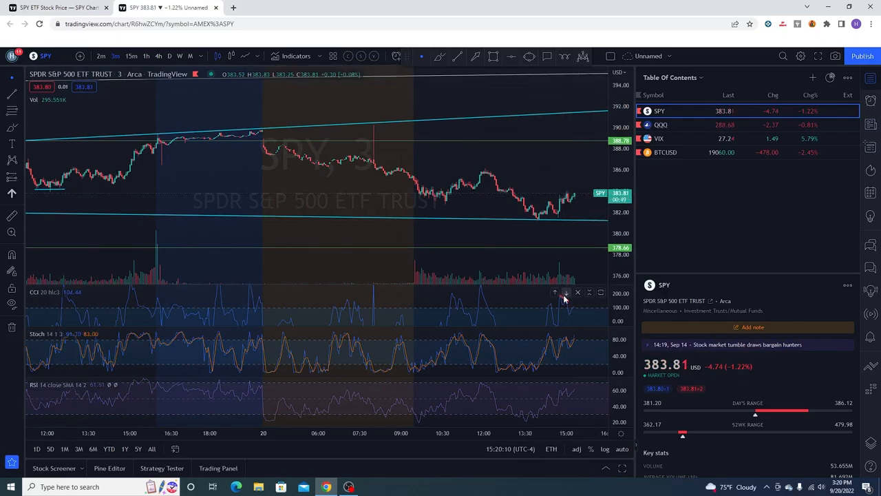
pyautogui.moveTo(544, 259)
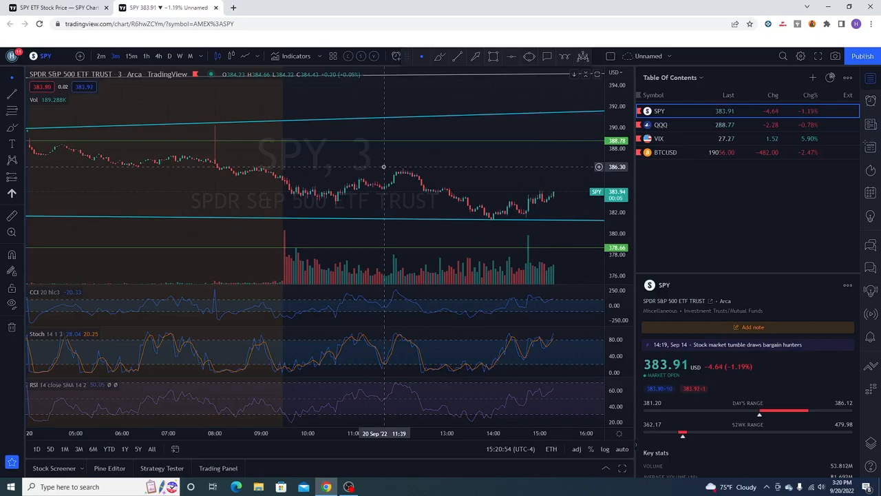
pyautogui.moveTo(415, 165)
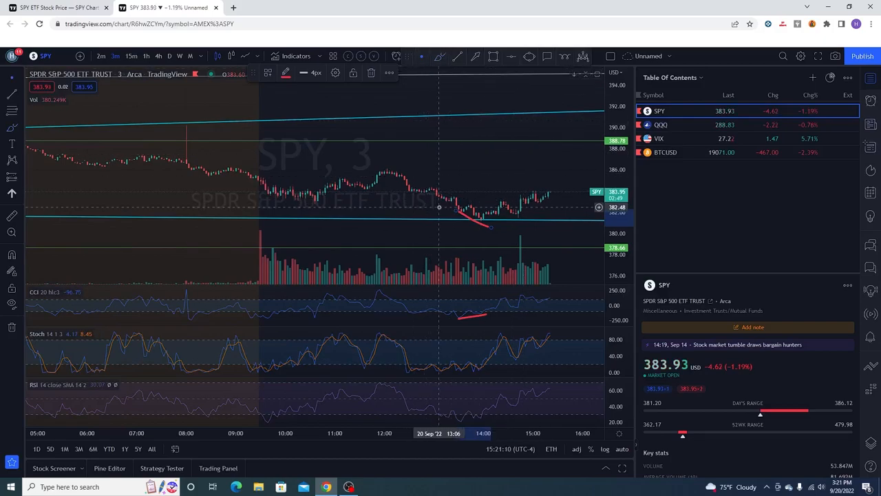
pyautogui.moveTo(395, 182)
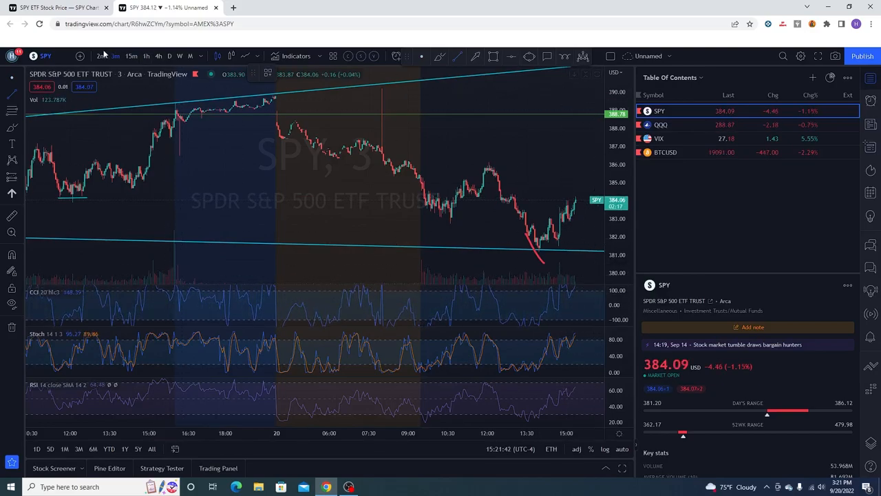
pyautogui.moveTo(563, 352)
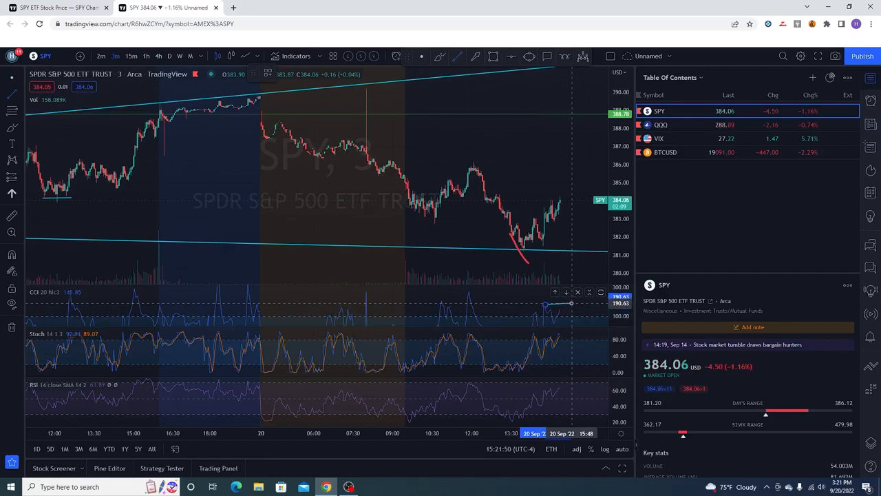
pyautogui.moveTo(544, 209)
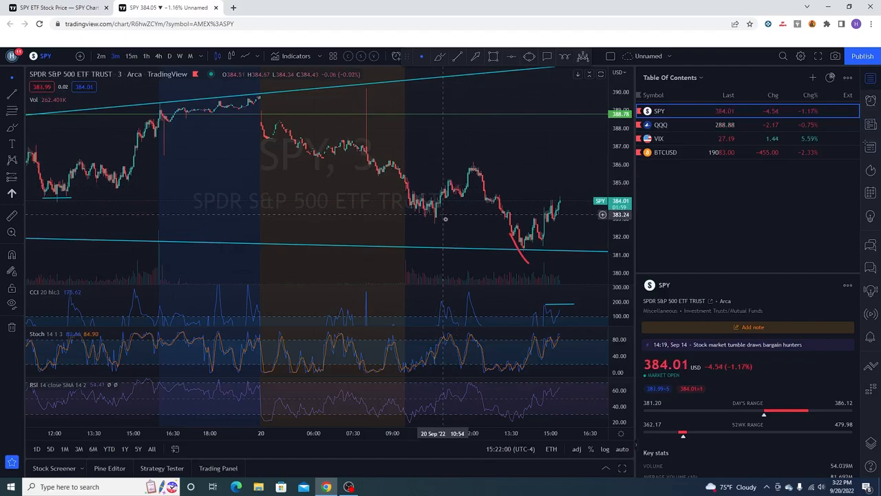
pyautogui.moveTo(476, 188)
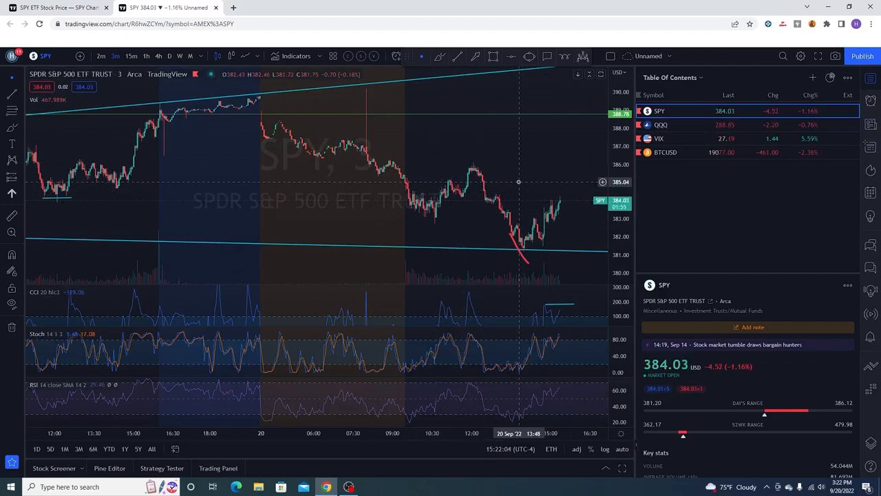
pyautogui.moveTo(558, 209)
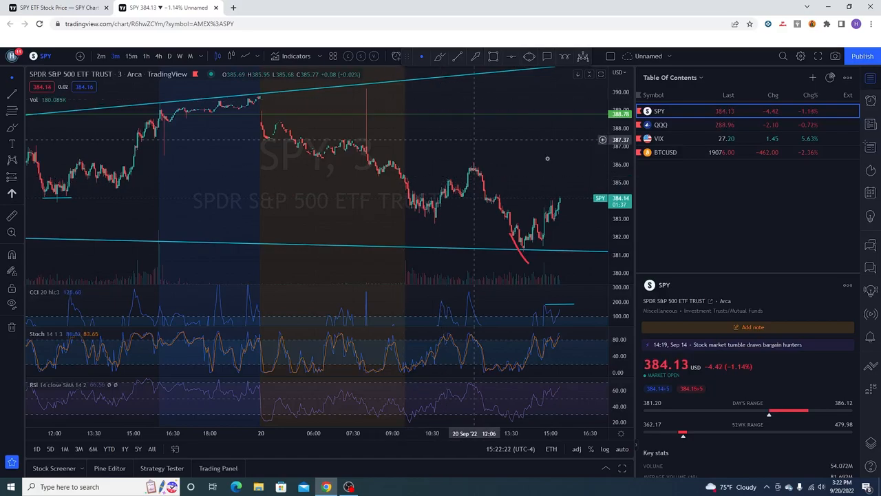
# Cycle the SPY chart through daily, 1-hour, 15-minute and back to daily to review the channel lines
pyautogui.click(167, 55)
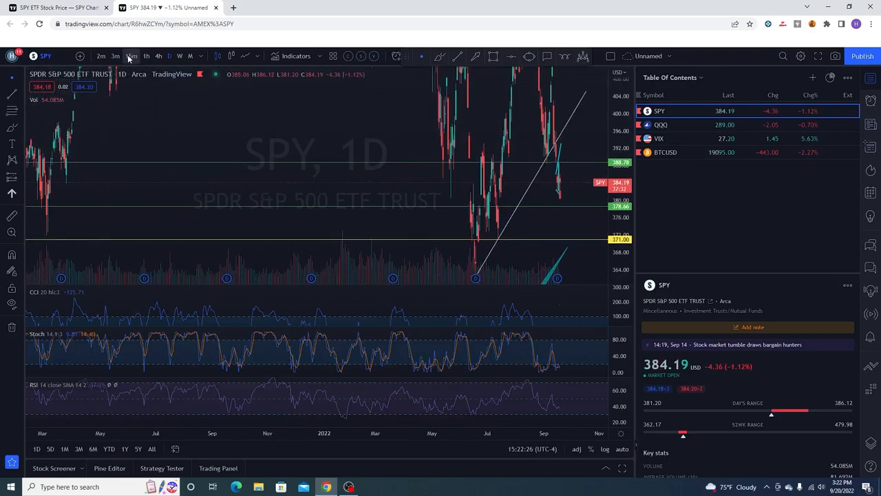
pyautogui.click(132, 55)
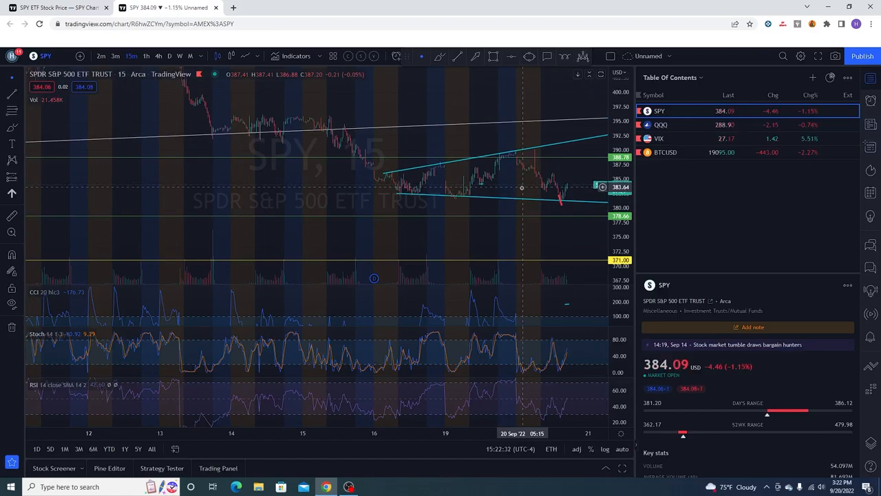
pyautogui.click(116, 55)
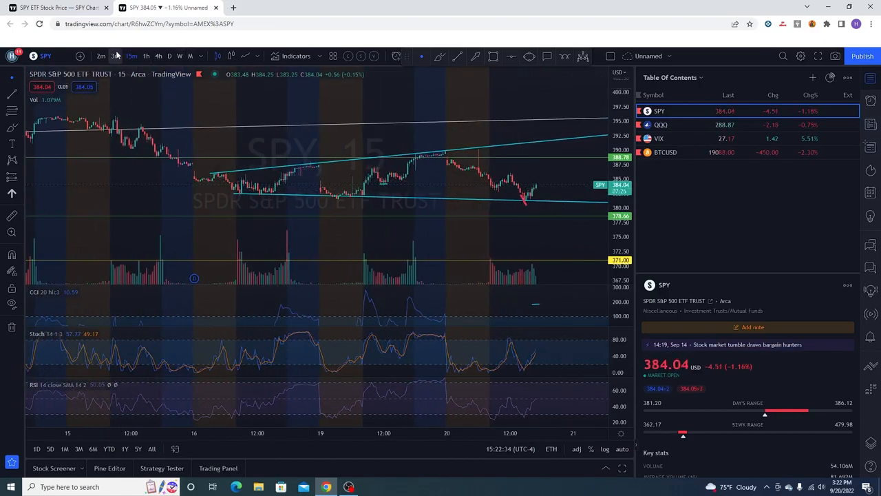
pyautogui.click(114, 55)
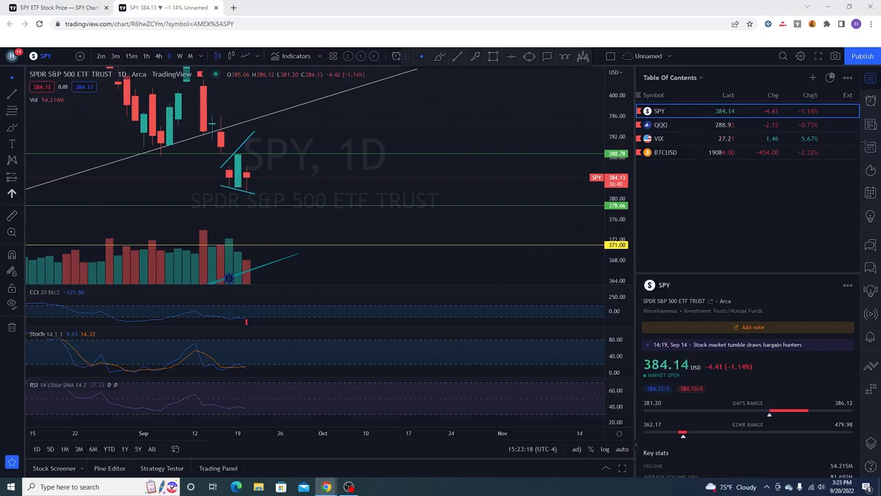
# Bring up The Pattern Site search page in the browser
pyautogui.click(168, 8)
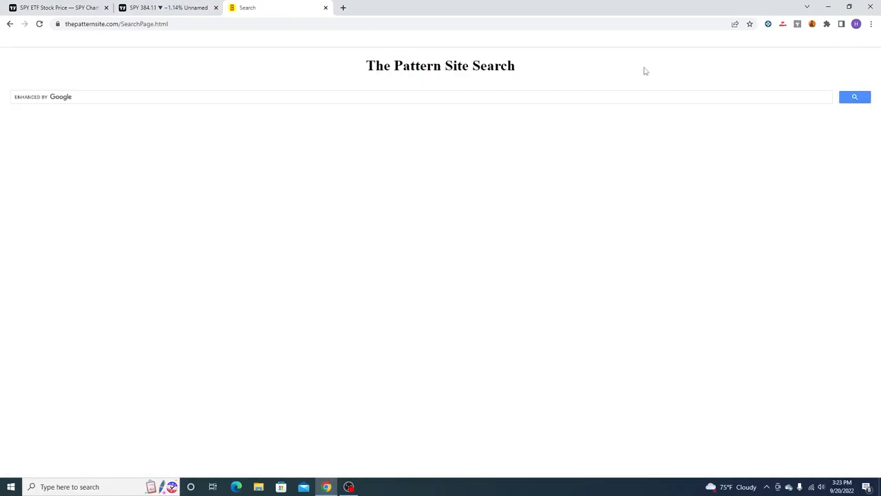
# Search The Pattern Site for 'bearish harami' and open the Bearish Harami result
pyautogui.write('bearish ha')
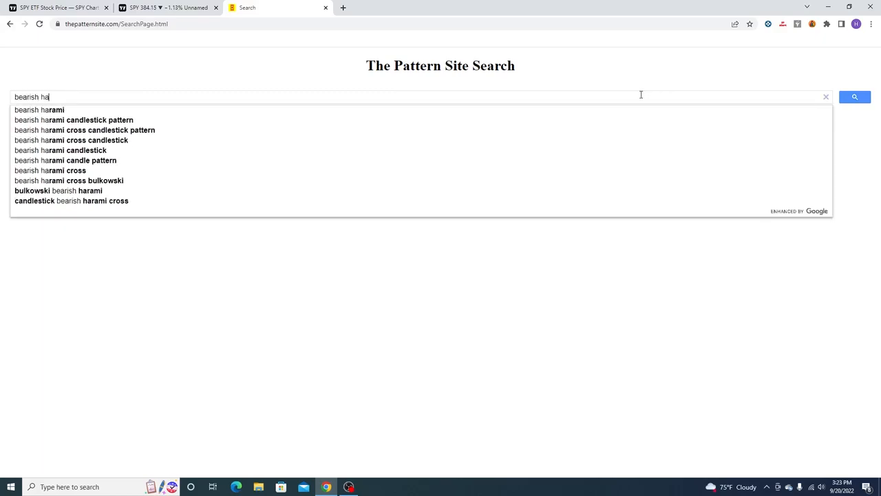
pyautogui.write('r')
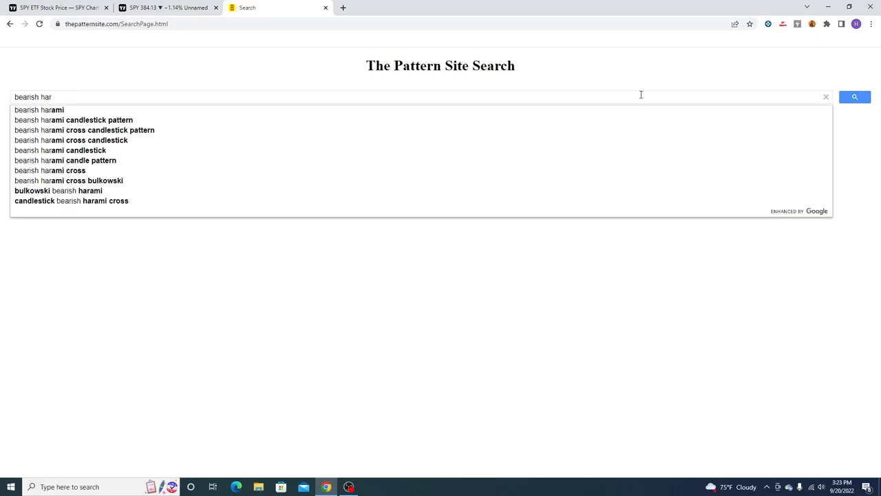
pyautogui.click(853, 96)
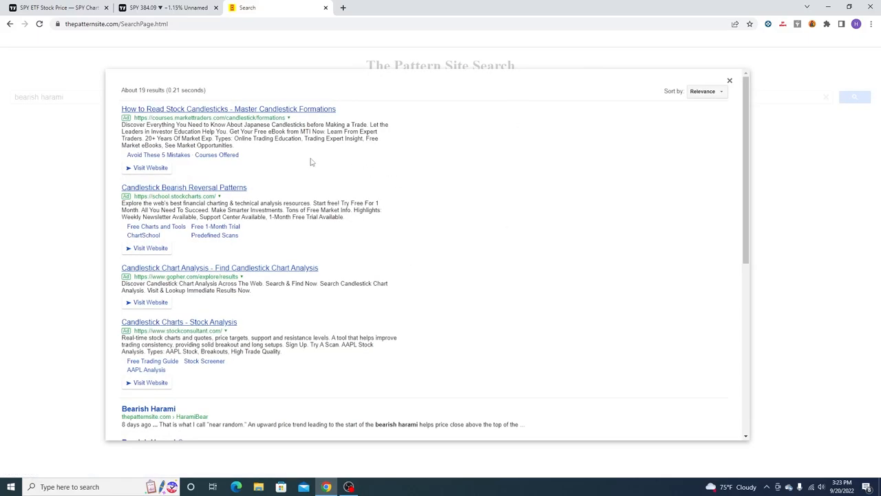
pyautogui.moveTo(159, 413)
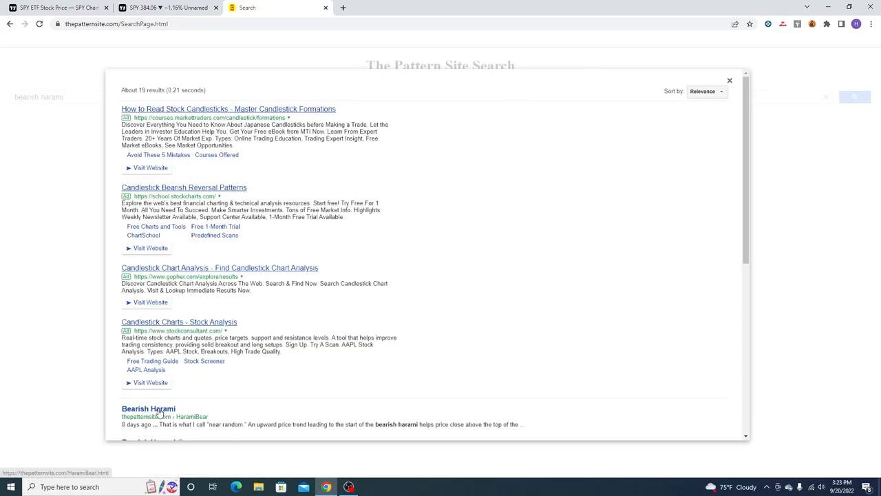
pyautogui.click(148, 408)
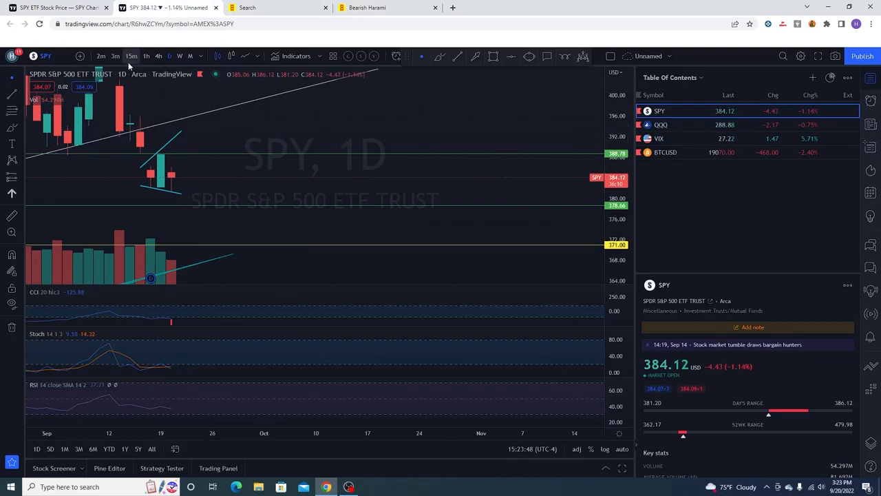
# Switch the SPY chart from daily to 3-minute candles showing its channel lines
pyautogui.click(116, 55)
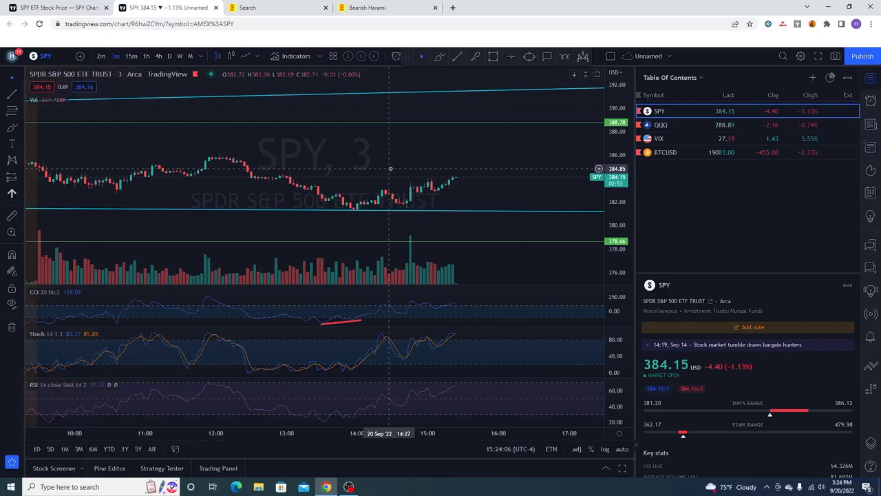
pyautogui.moveTo(344, 274)
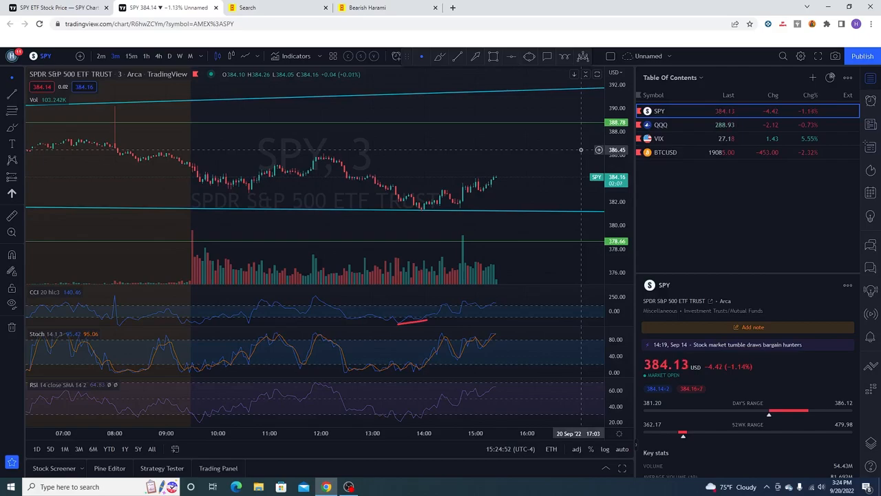
pyautogui.moveTo(475, 309)
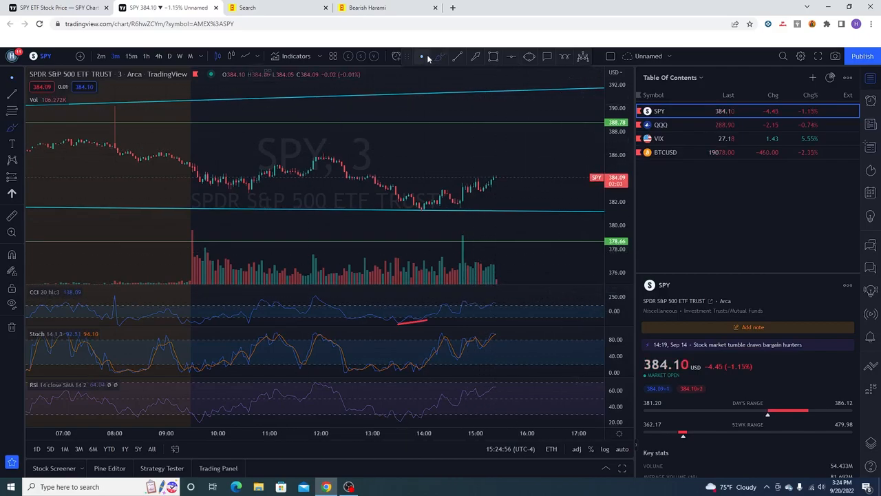
pyautogui.moveTo(457, 57)
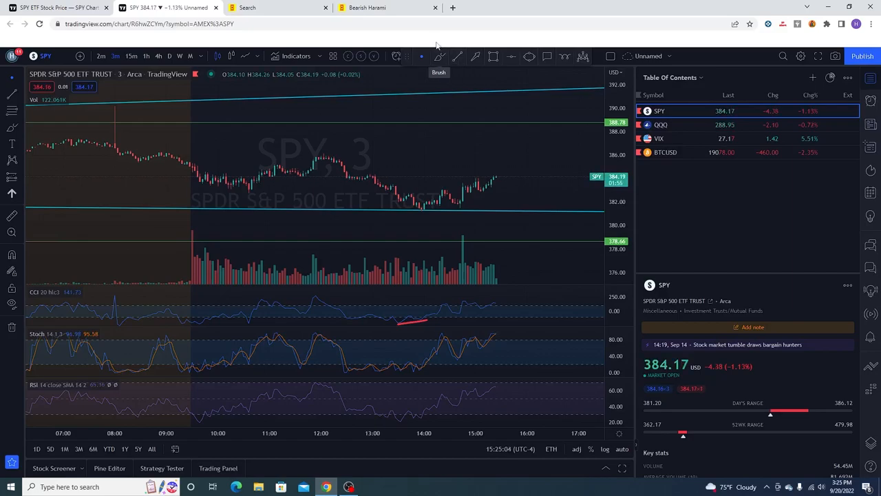
pyautogui.moveTo(462, 300)
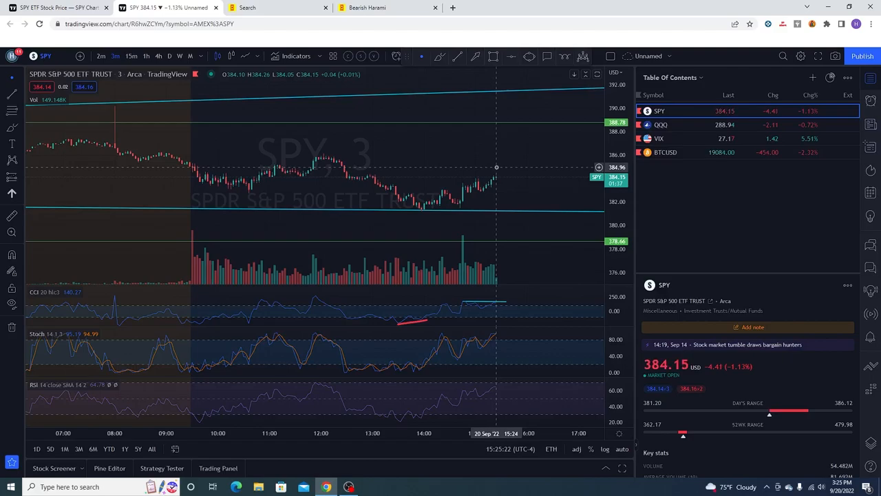
pyautogui.moveTo(482, 336)
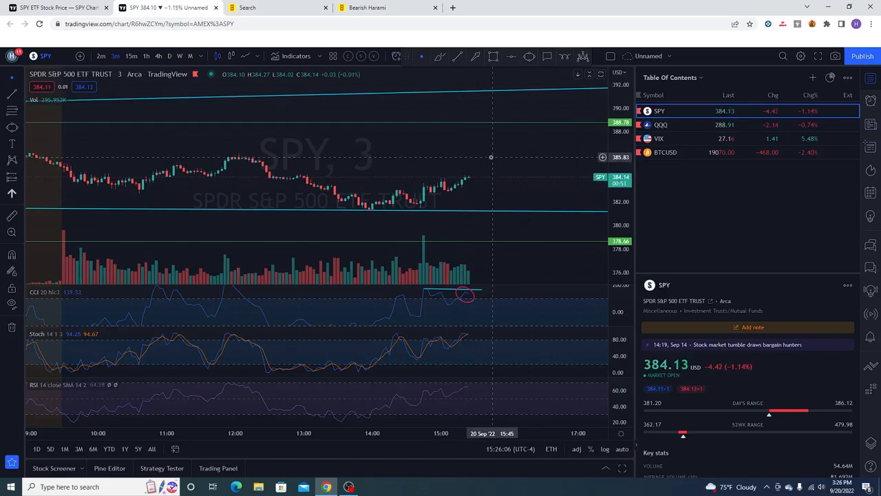
pyautogui.moveTo(448, 149)
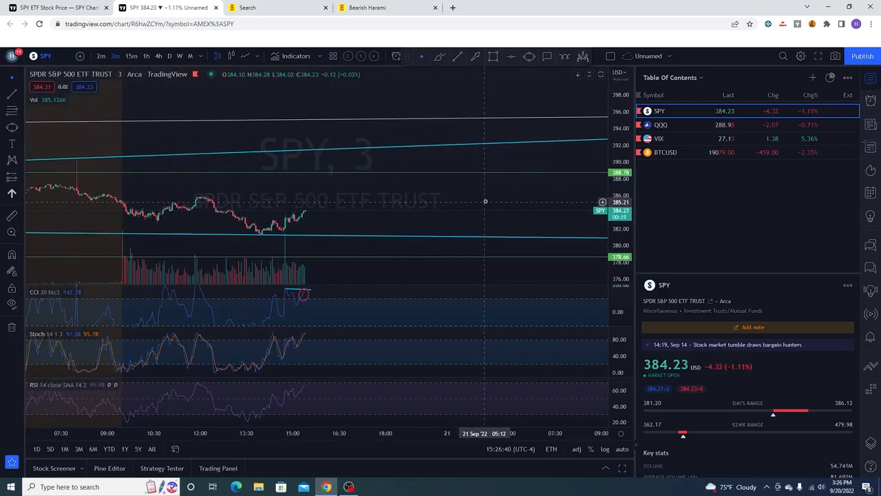
pyautogui.moveTo(510, 186)
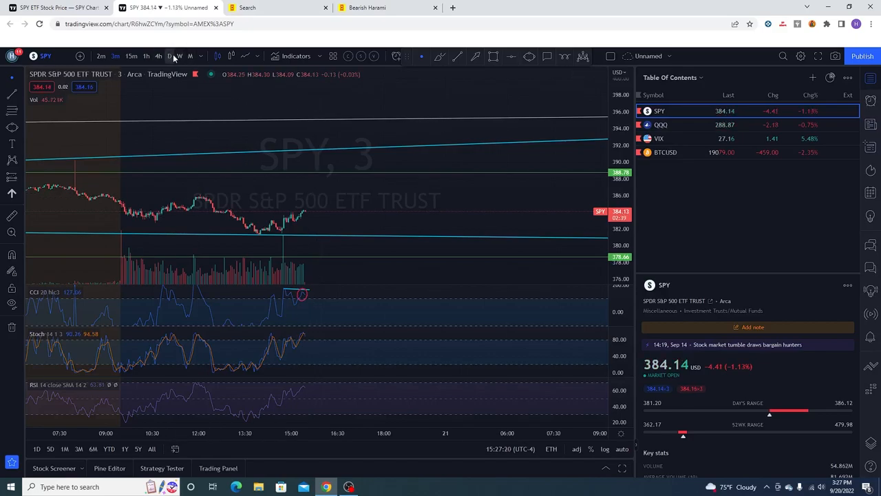
# Show SPY on daily candles, glance at 3-minute, and settle on the daily head-and-shoulders view
pyautogui.click(168, 55)
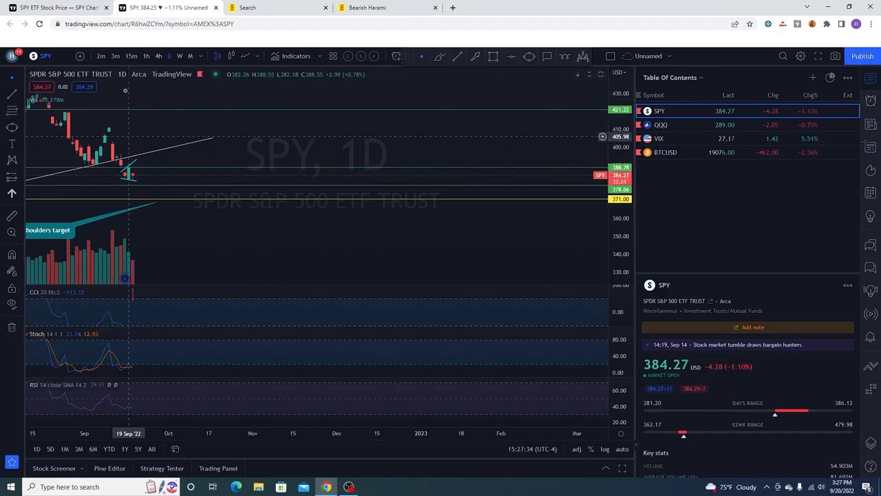
pyautogui.click(116, 55)
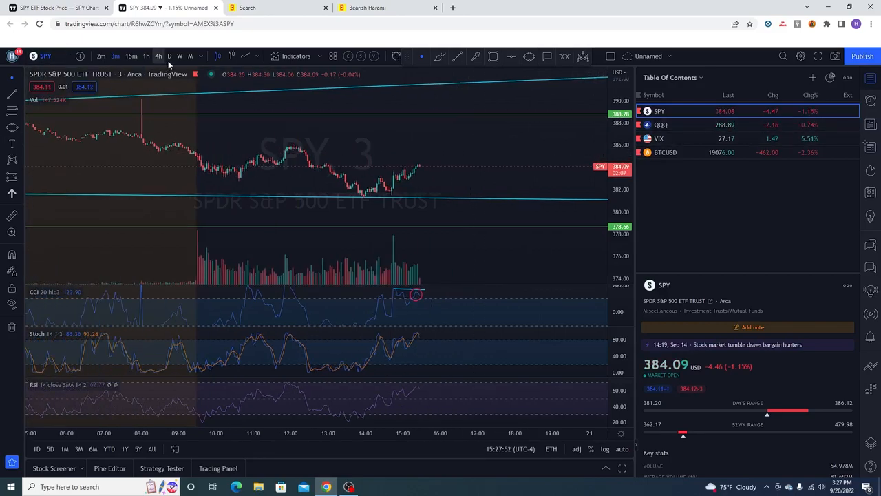
pyautogui.click(169, 55)
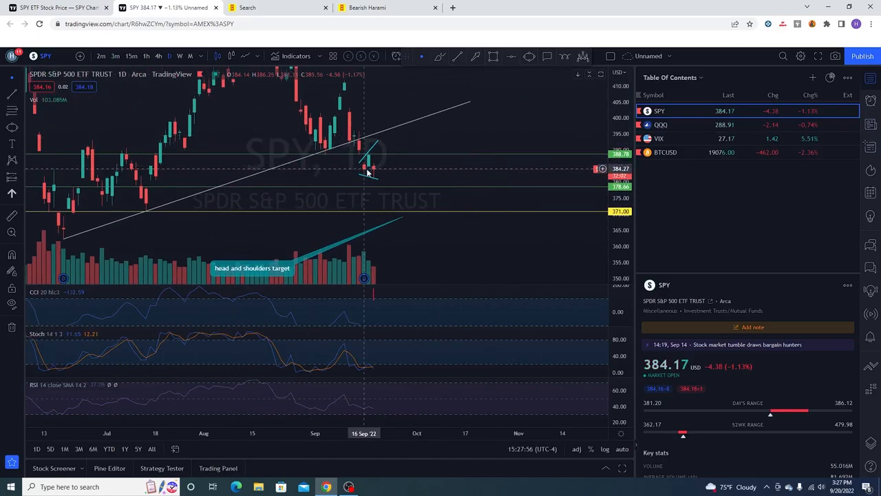
# Switch to the Bearish Harami browser tab to read its Important Results section
pyautogui.click(367, 8)
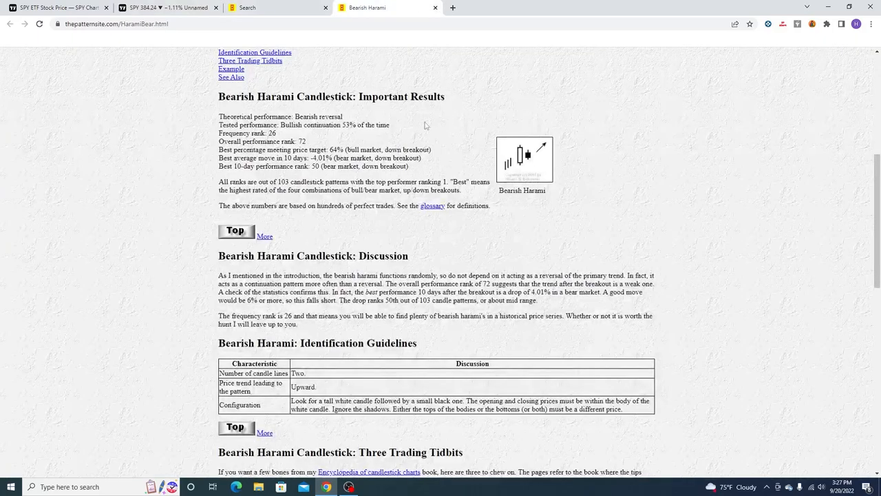
pyautogui.moveTo(340, 137)
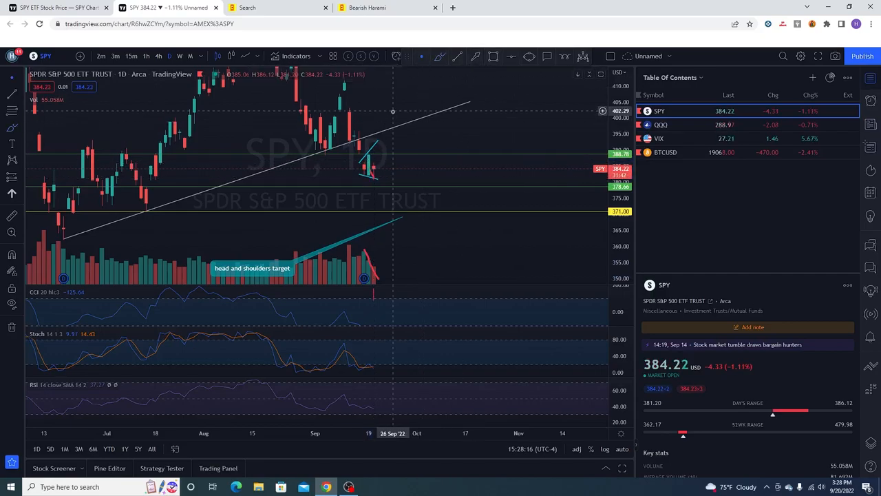
pyautogui.moveTo(402, 158)
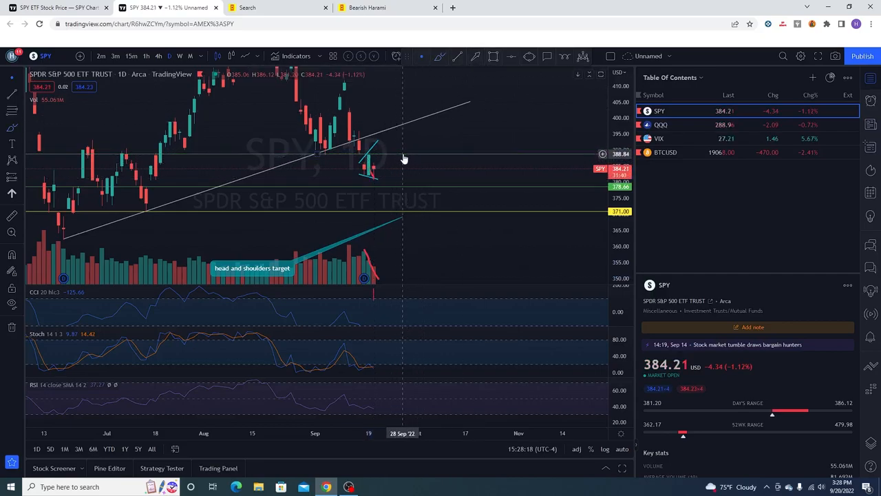
pyautogui.moveTo(407, 176)
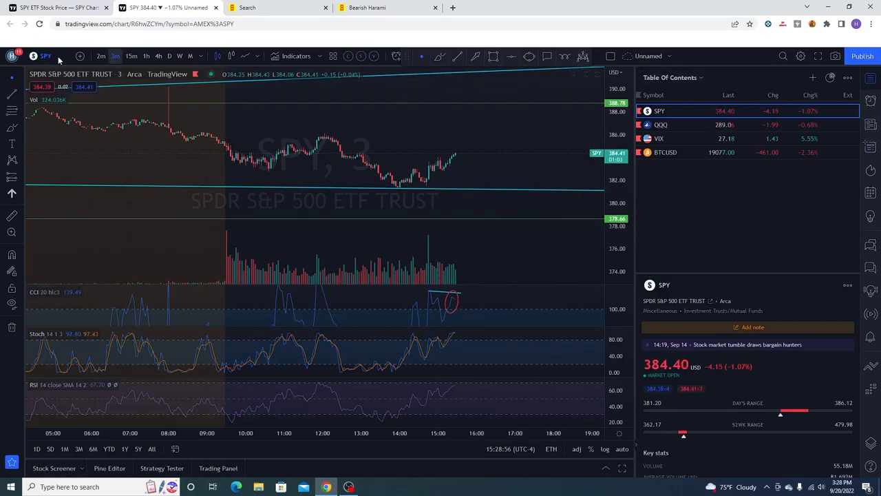
# Look at SPY's hourly and 15-minute channels, then settle on 3-minute candles with the CCI line
pyautogui.click(146, 55)
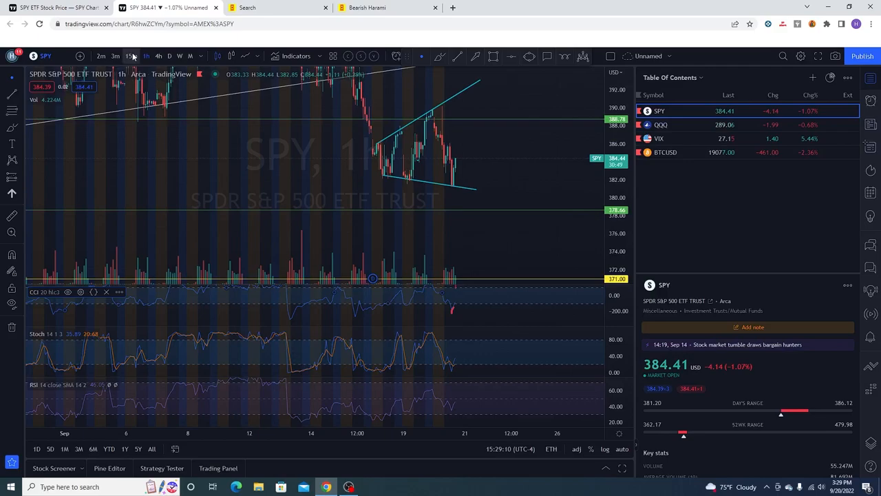
pyautogui.click(129, 55)
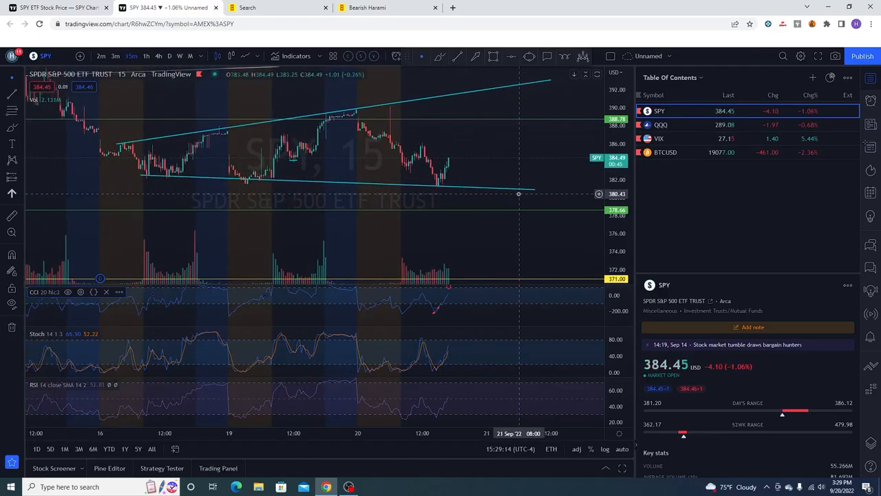
pyautogui.moveTo(482, 163)
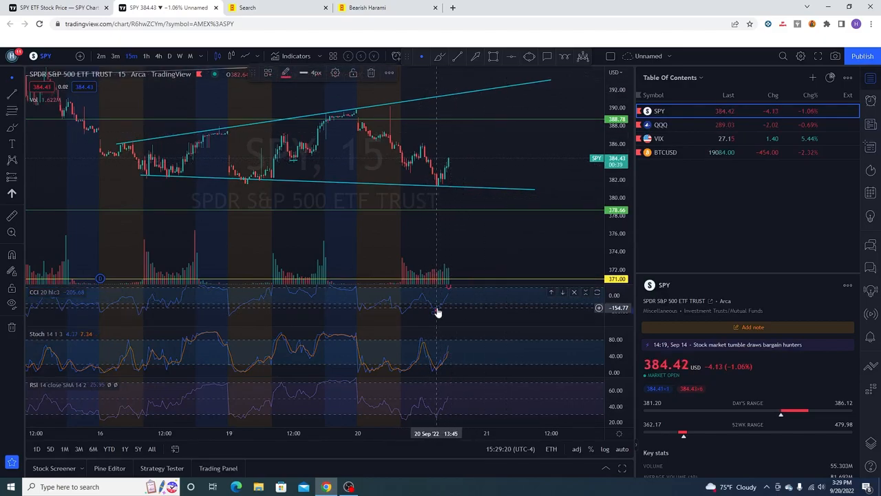
pyautogui.moveTo(447, 293)
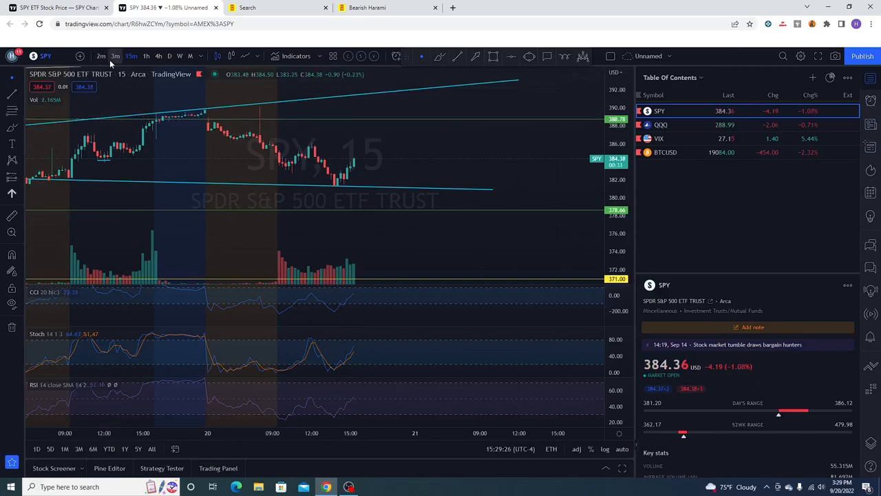
pyautogui.click(115, 55)
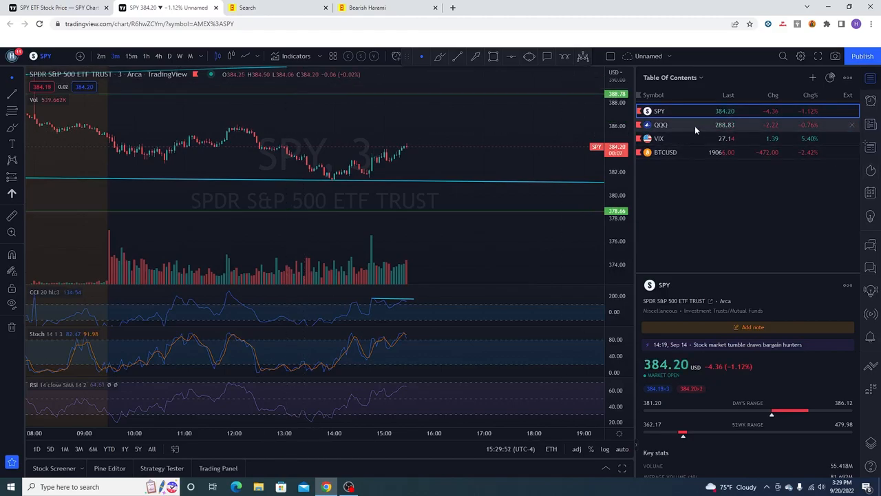
# Switch the SPY chart to the daily timeframe showing the rising trendline and recent drop
pyautogui.click(169, 55)
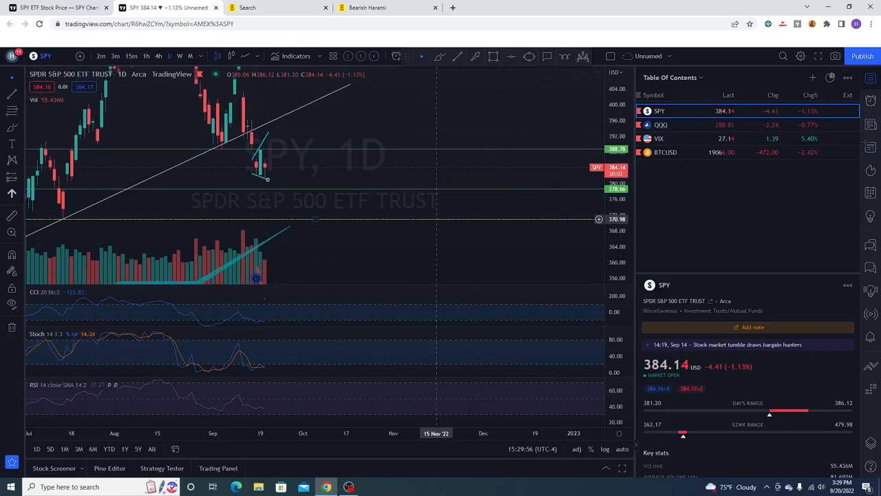
pyautogui.moveTo(273, 173)
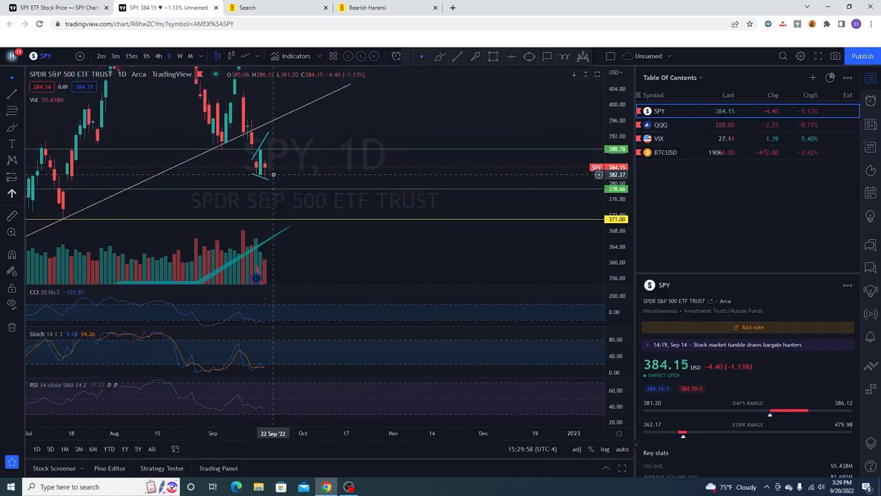
pyautogui.moveTo(289, 171)
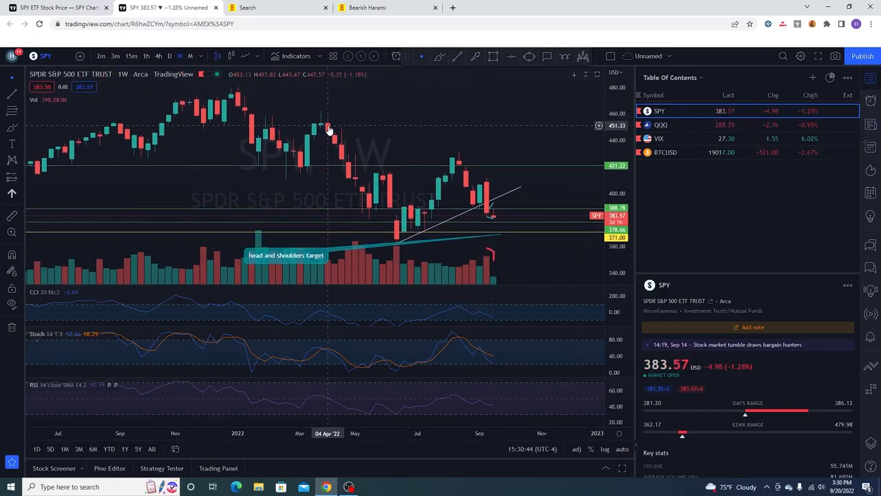
pyautogui.moveTo(324, 135)
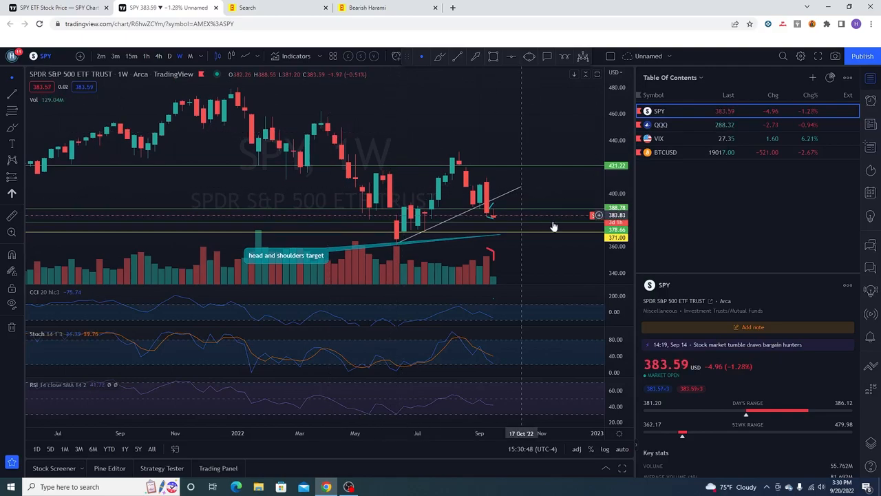
pyautogui.moveTo(512, 184)
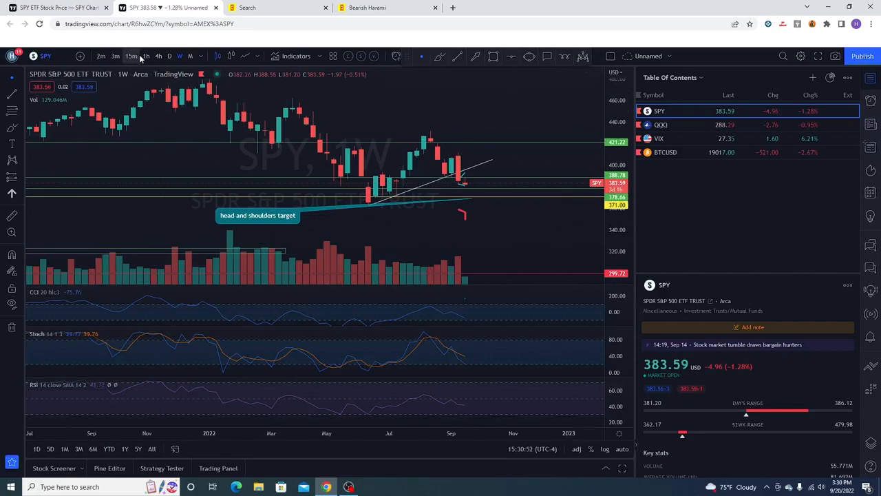
# Load SPY on 1-hour candles with its two rising channel lines
pyautogui.click(115, 55)
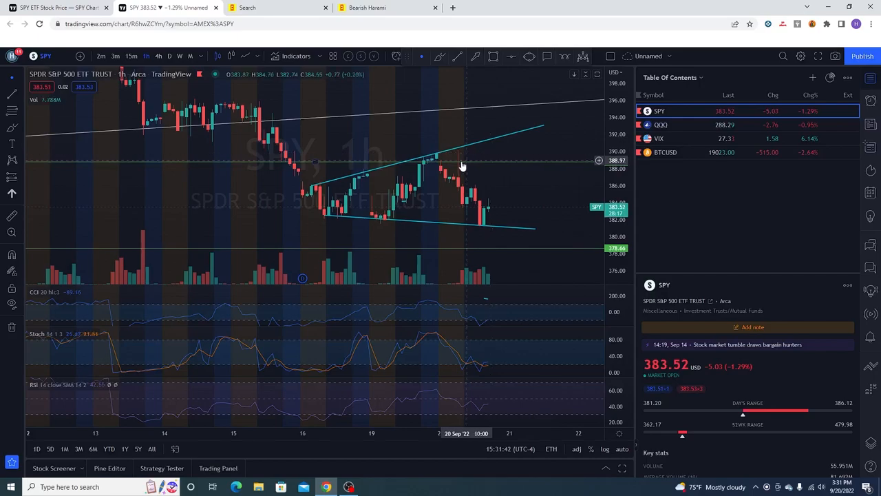
pyautogui.moveTo(406, 174)
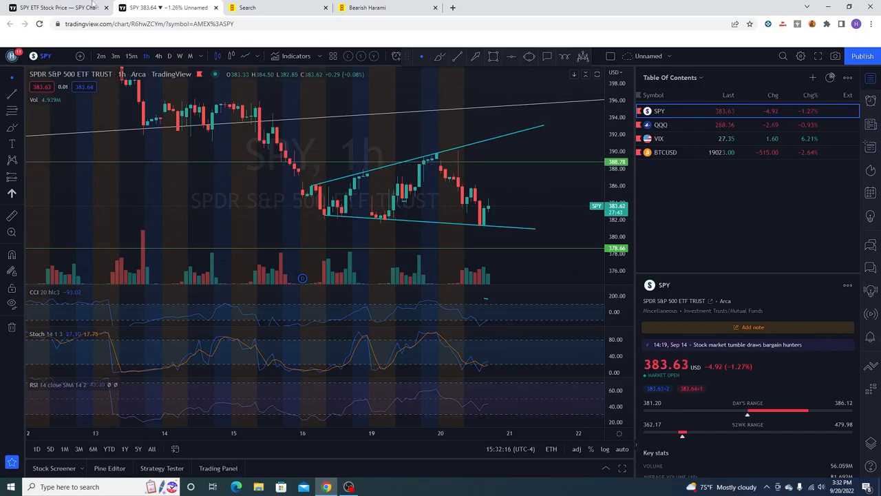
# Return the SPY chart to the 3-minute timeframe showing its channel lines and CCI divergence
pyautogui.click(101, 55)
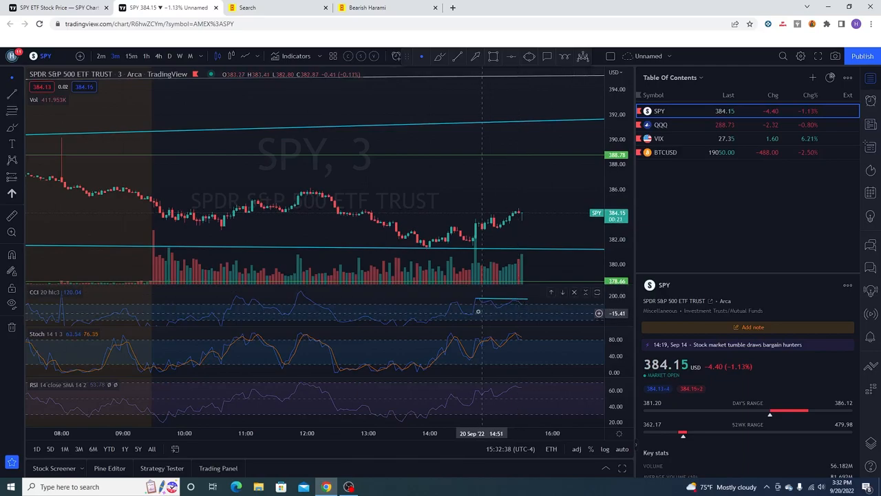
pyautogui.moveTo(523, 212)
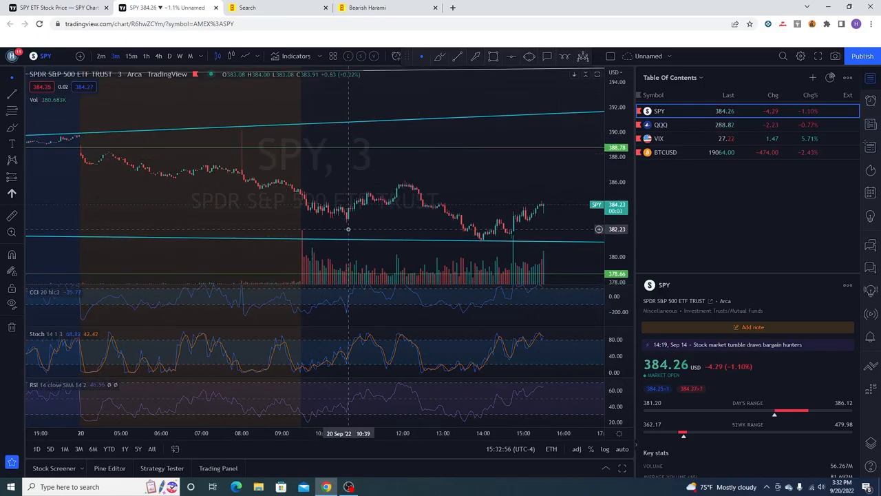
pyautogui.moveTo(310, 208)
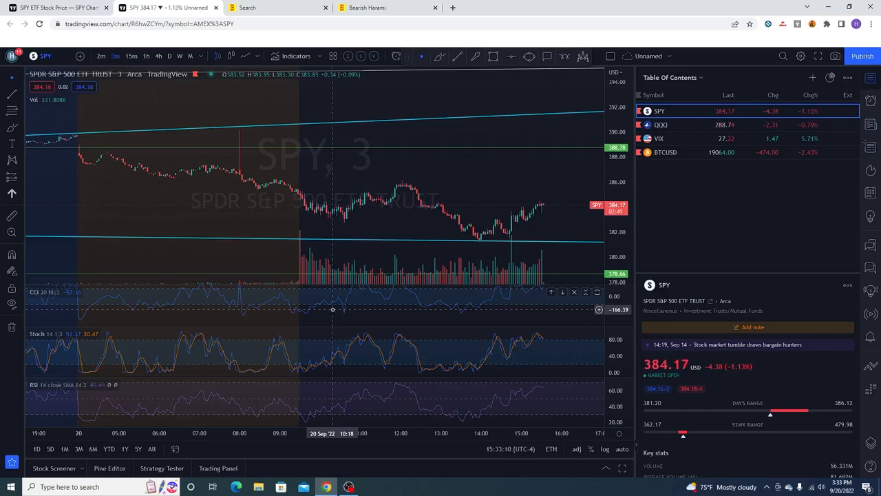
pyautogui.moveTo(337, 245)
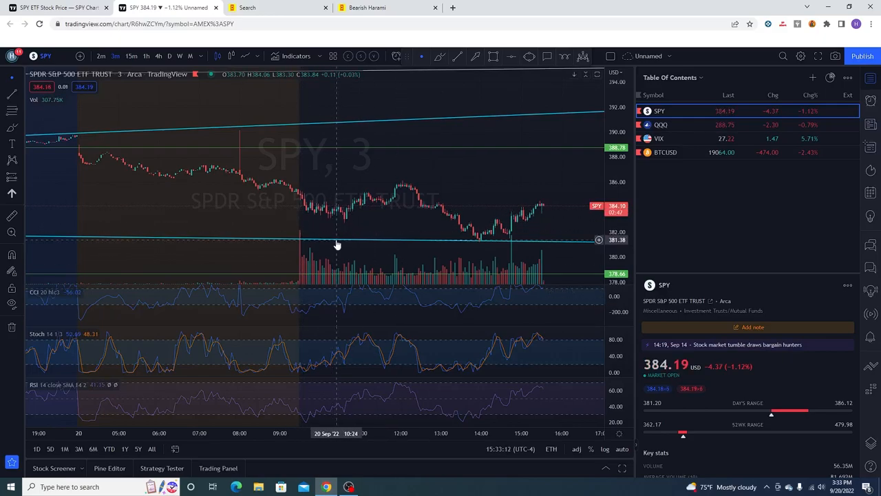
pyautogui.moveTo(346, 231)
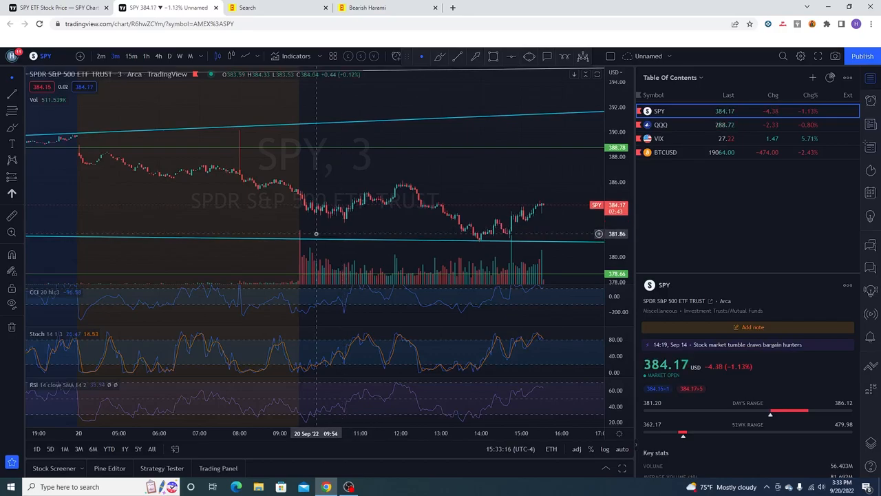
pyautogui.moveTo(344, 237)
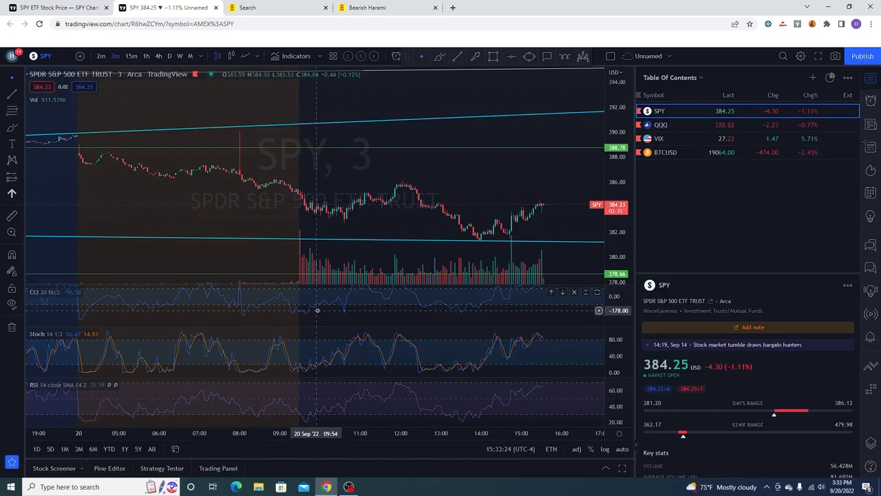
pyautogui.moveTo(349, 217)
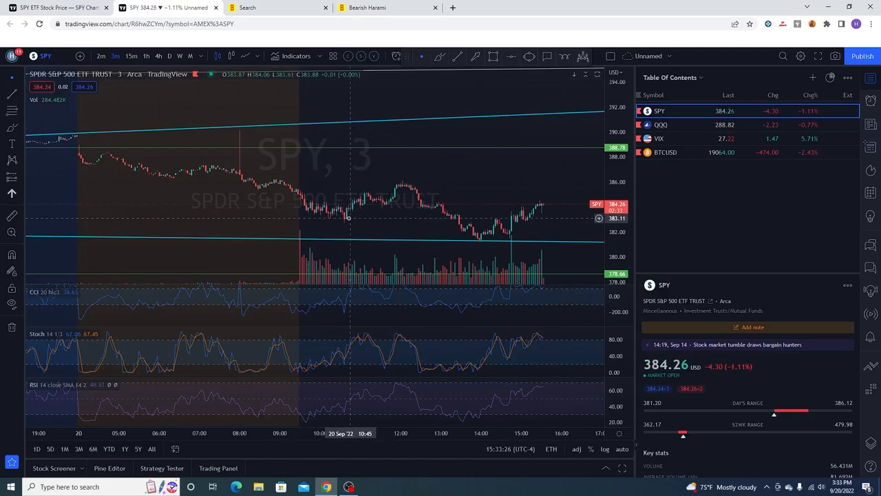
pyautogui.moveTo(391, 171)
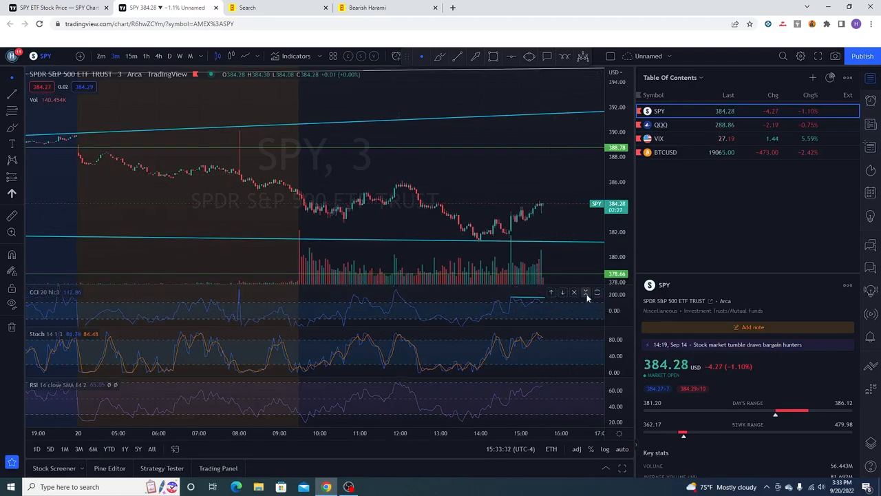
pyautogui.moveTo(321, 221)
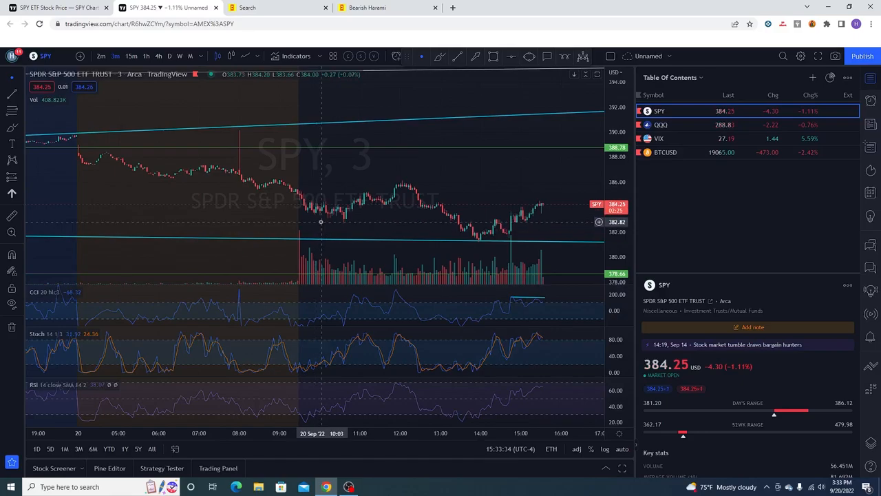